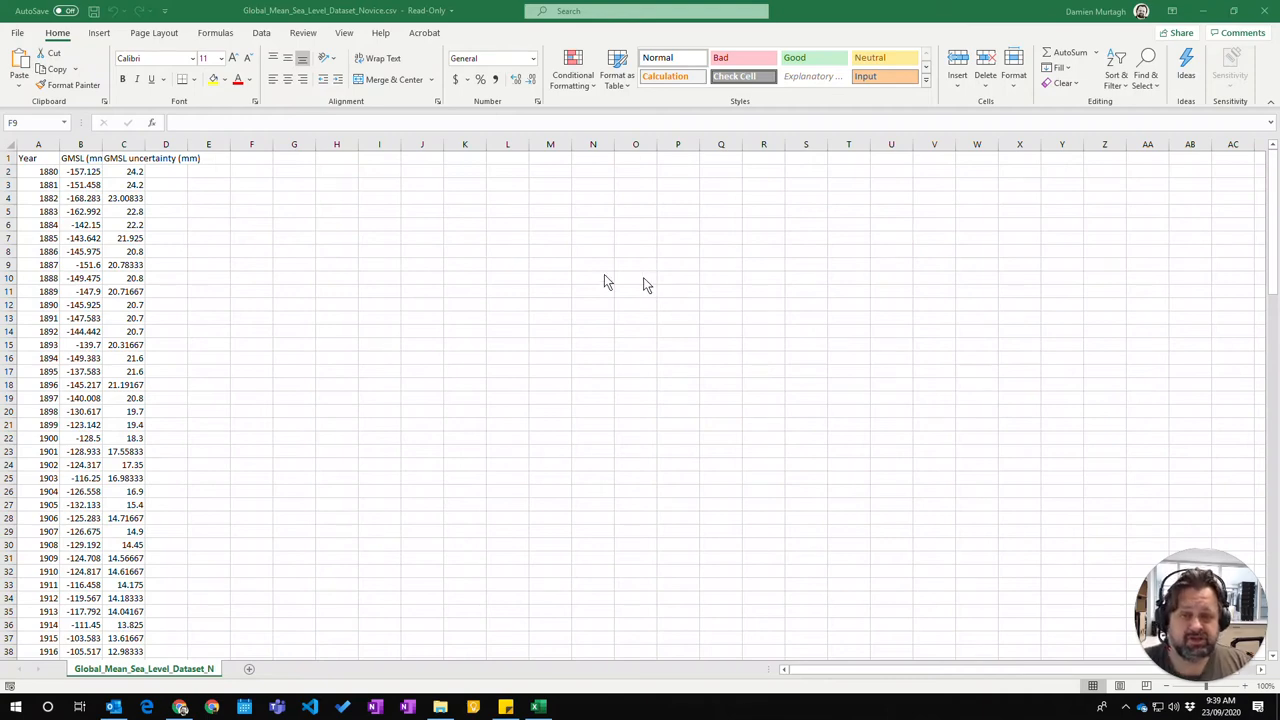
pyautogui.moveTo(170, 198)
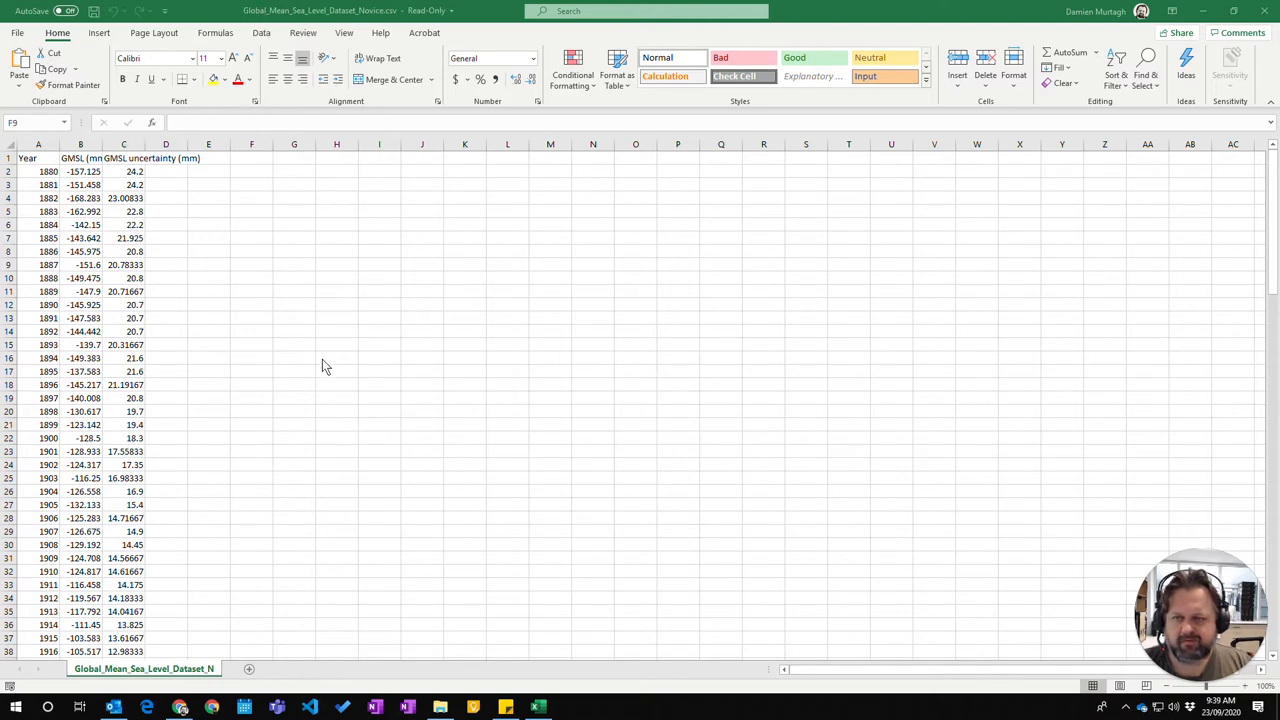
pyautogui.moveTo(64, 152)
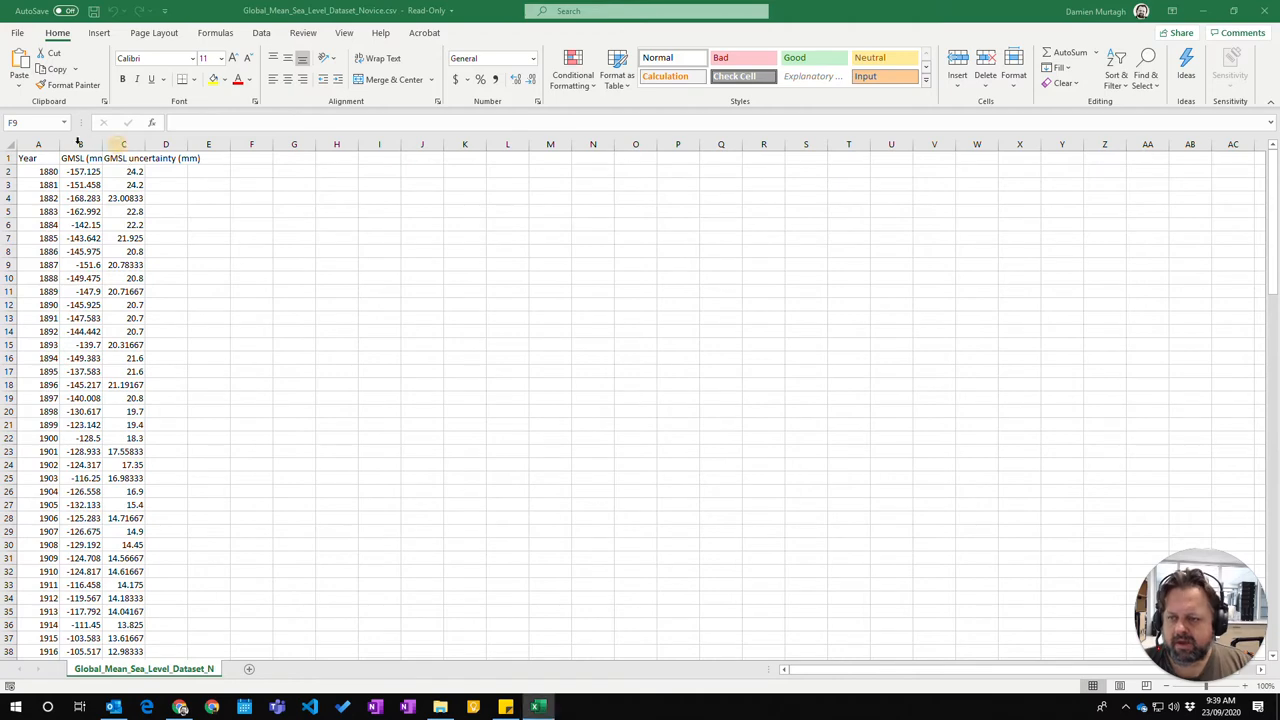
# Widen columns B and C so the GMSL and GMSL uncertainty headers and decimal values show fully.
pyautogui.click(124, 144)
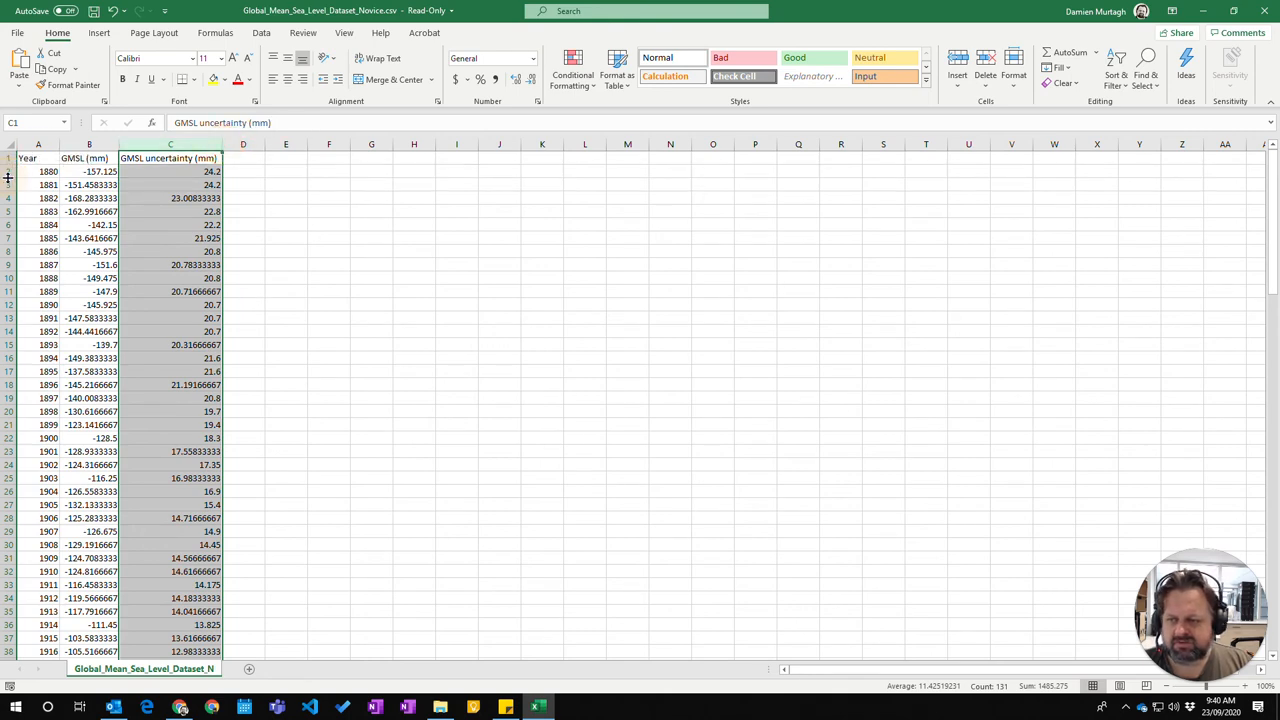
pyautogui.click(170, 144)
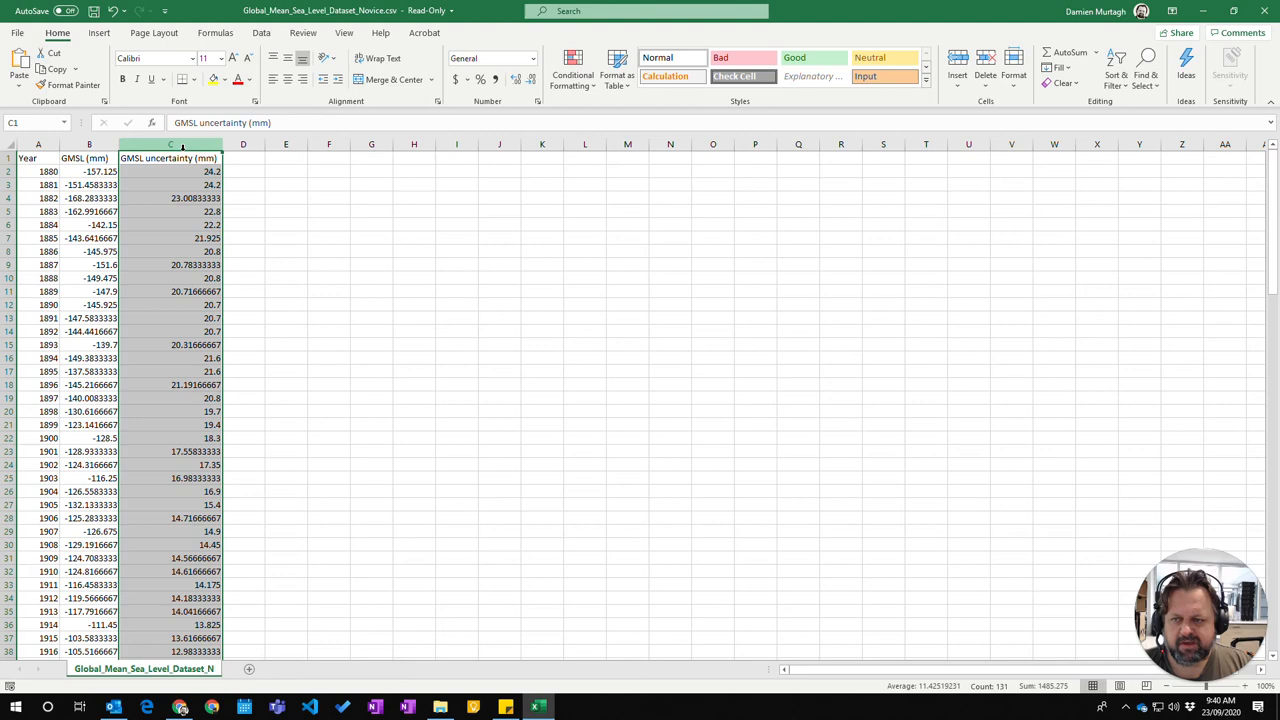